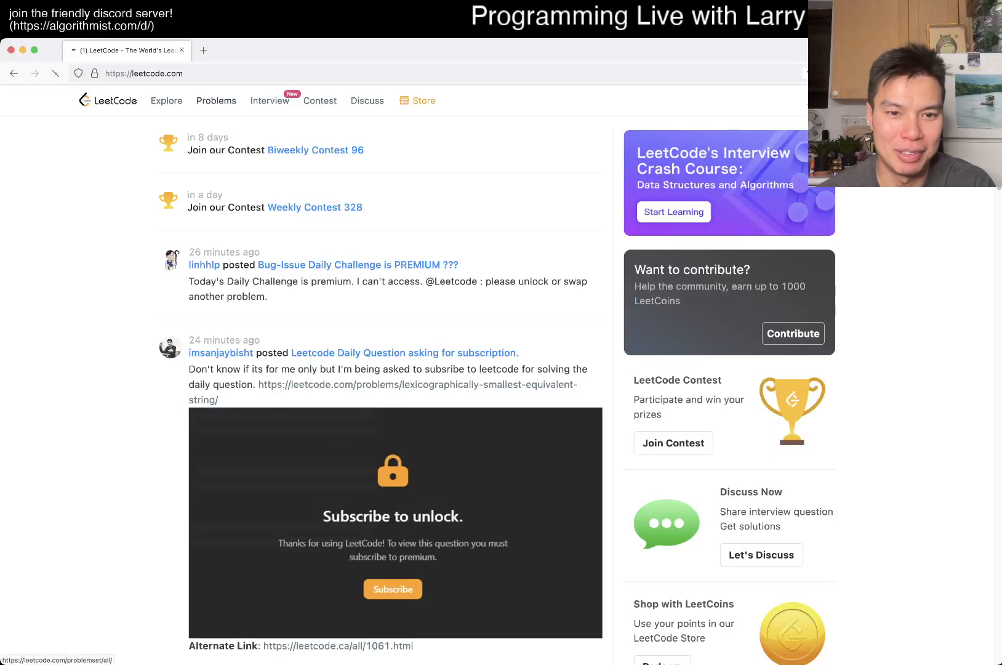
Go to the Problems list and filter it to Medium difficulty
{"action": "left_click", "coordinate": [215, 101]}
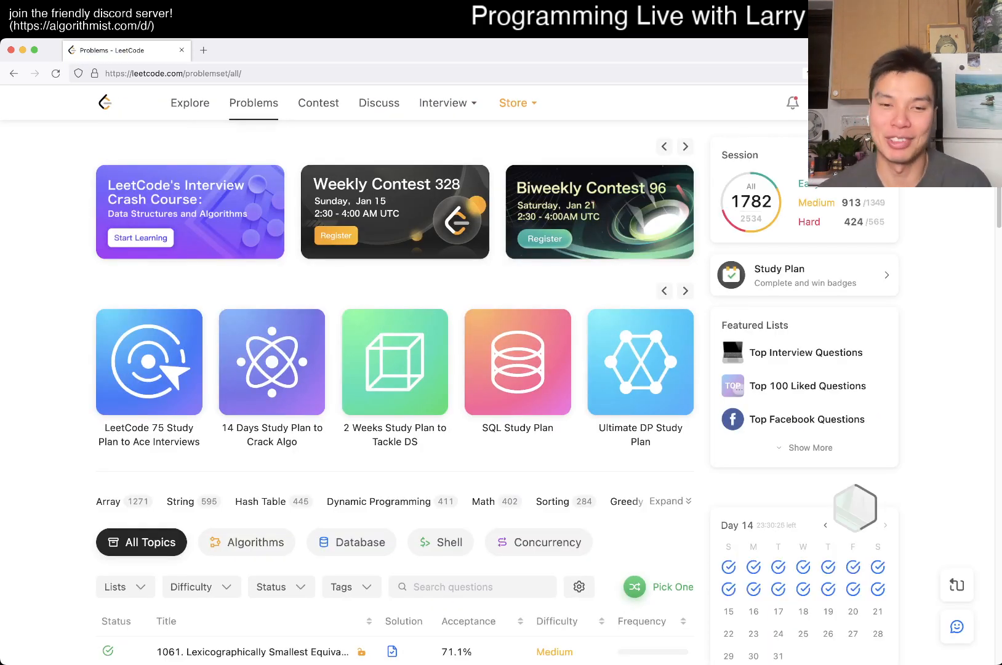
{"action": "scroll", "scroll_direction": "down", "scroll_amount": 3}
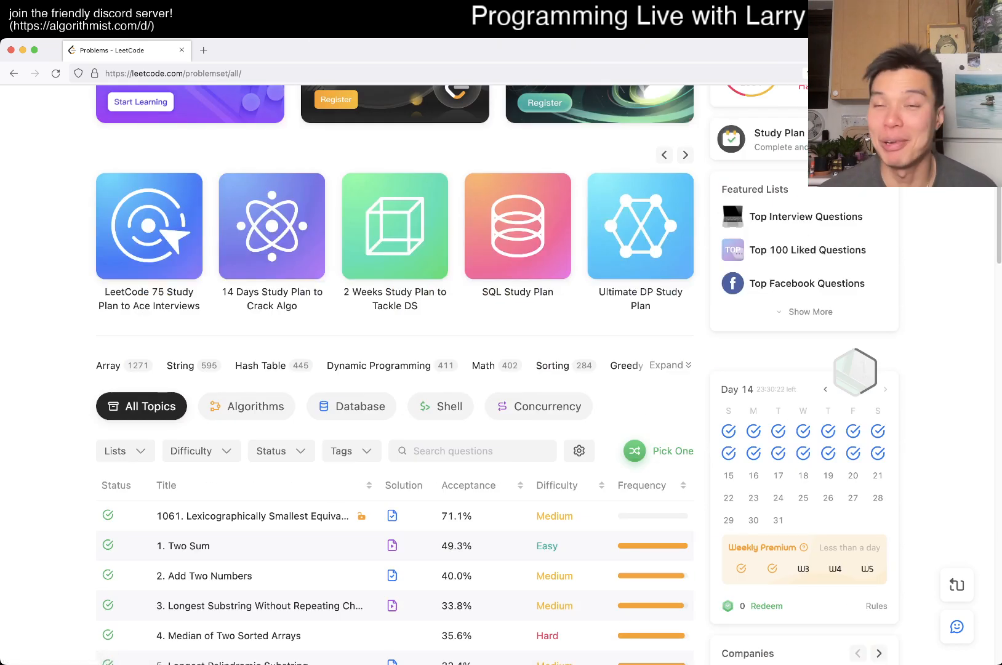
{"action": "scroll", "scroll_direction": "up", "scroll_amount": 3}
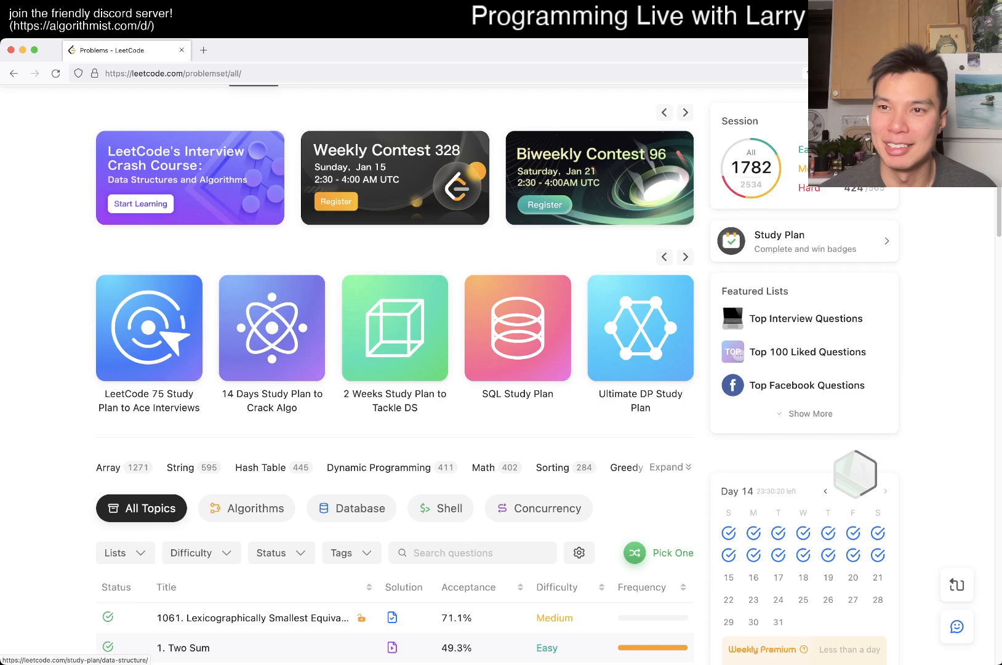
{"action": "left_click", "coordinate": [200, 359]}
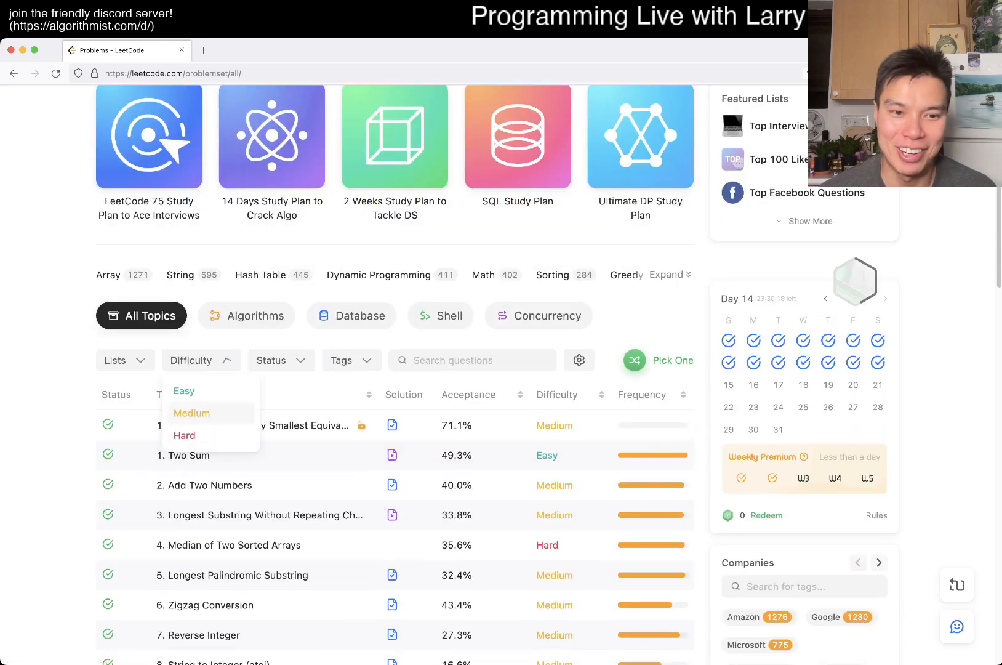
{"action": "left_click", "coordinate": [191, 412]}
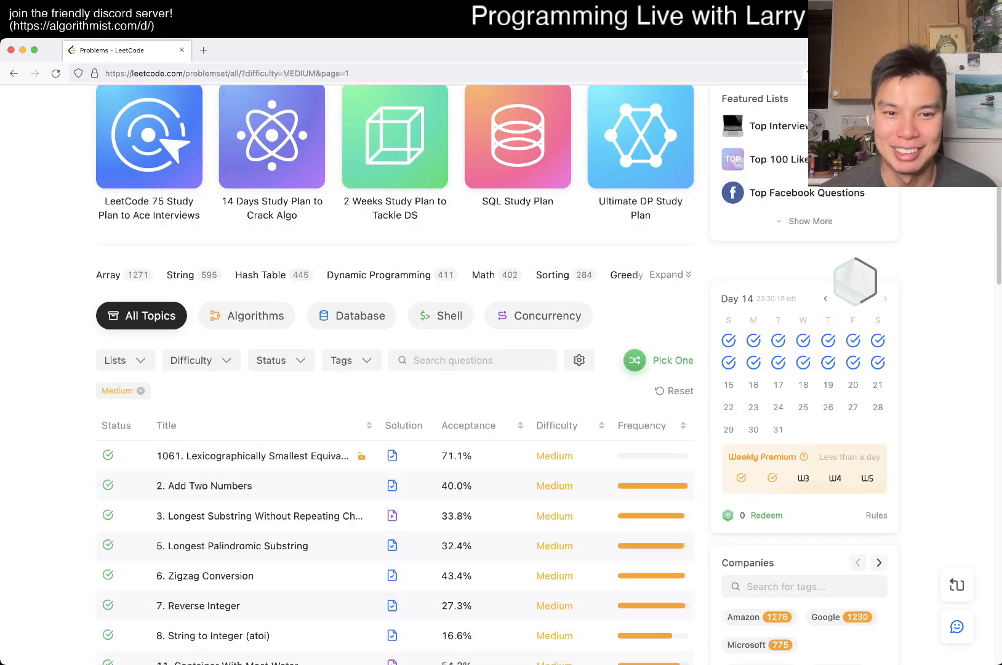
Open problem 508, Most Frequent Subtree Sum, from the filtered list
{"action": "left_click", "coordinate": [280, 360]}
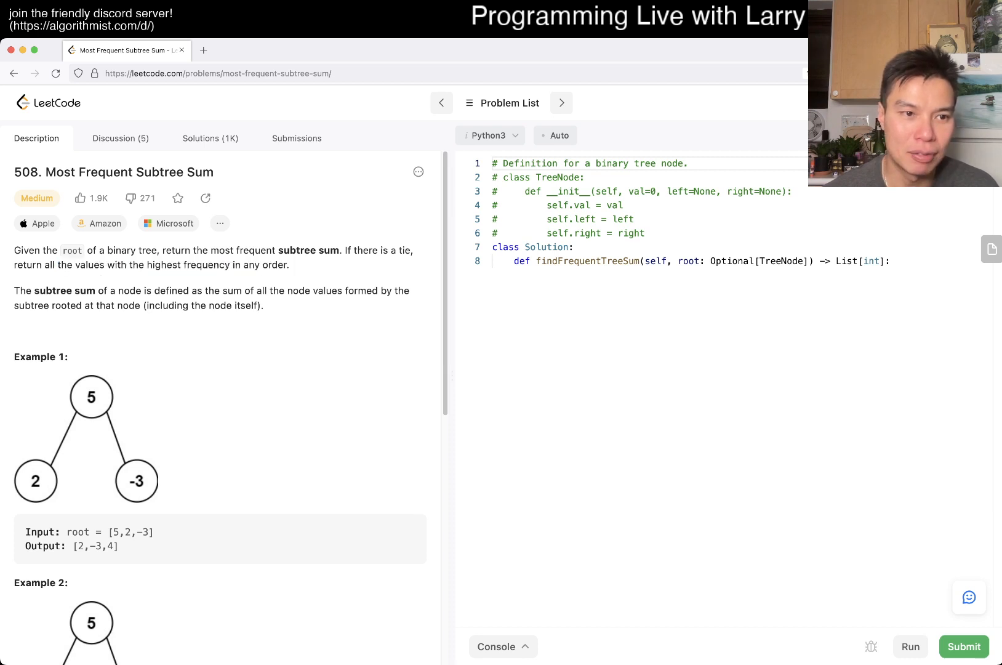
{"action": "double_click", "coordinate": [64, 290]}
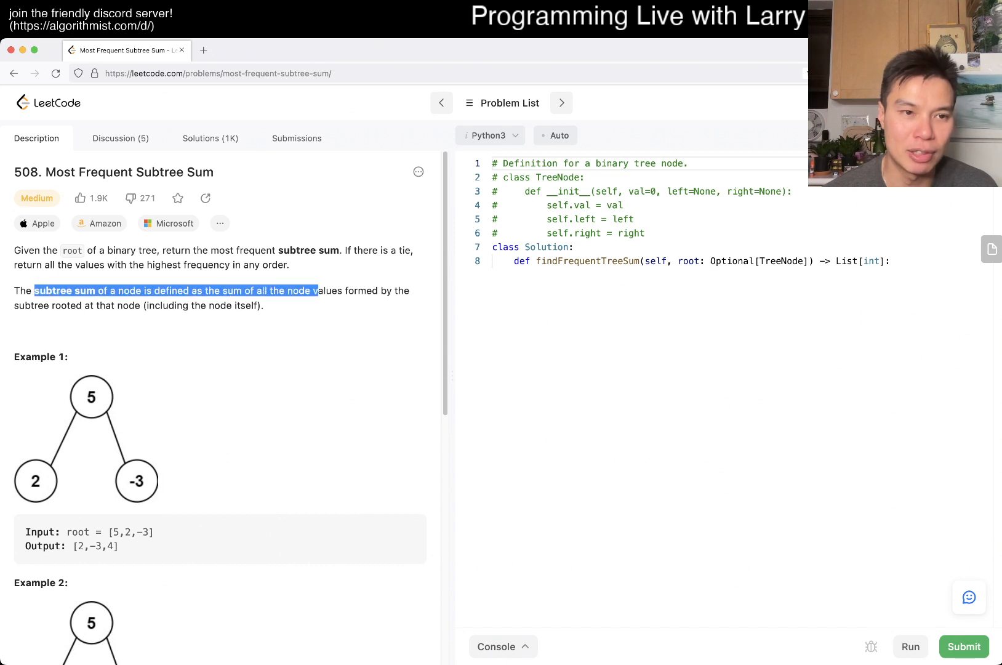
{"action": "scroll", "scroll_direction": "down", "scroll_amount": 3}
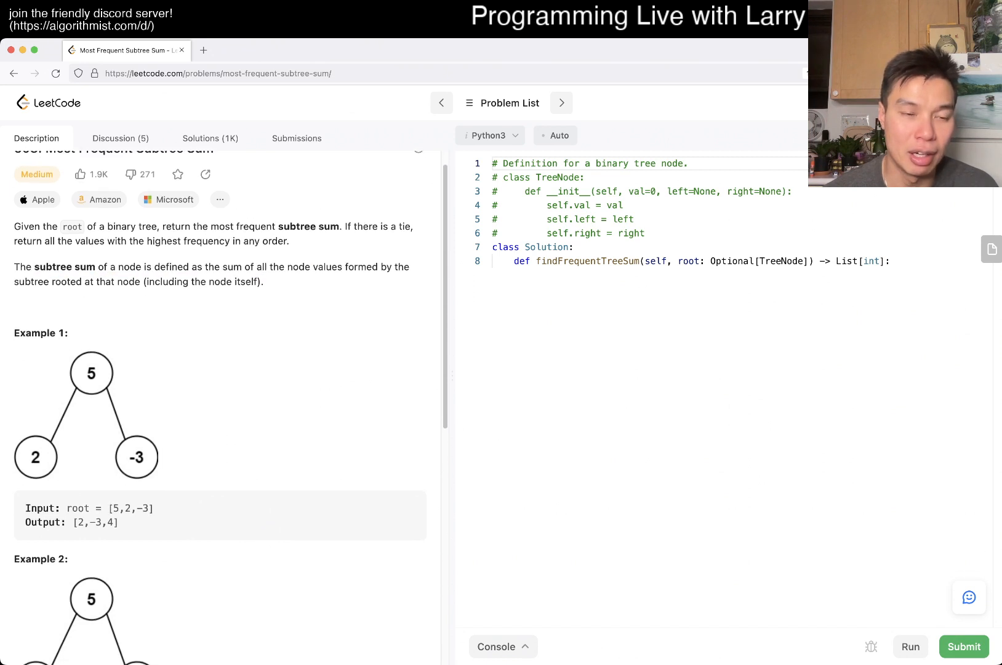
{"action": "scroll", "scroll_direction": "up", "scroll_amount": 3}
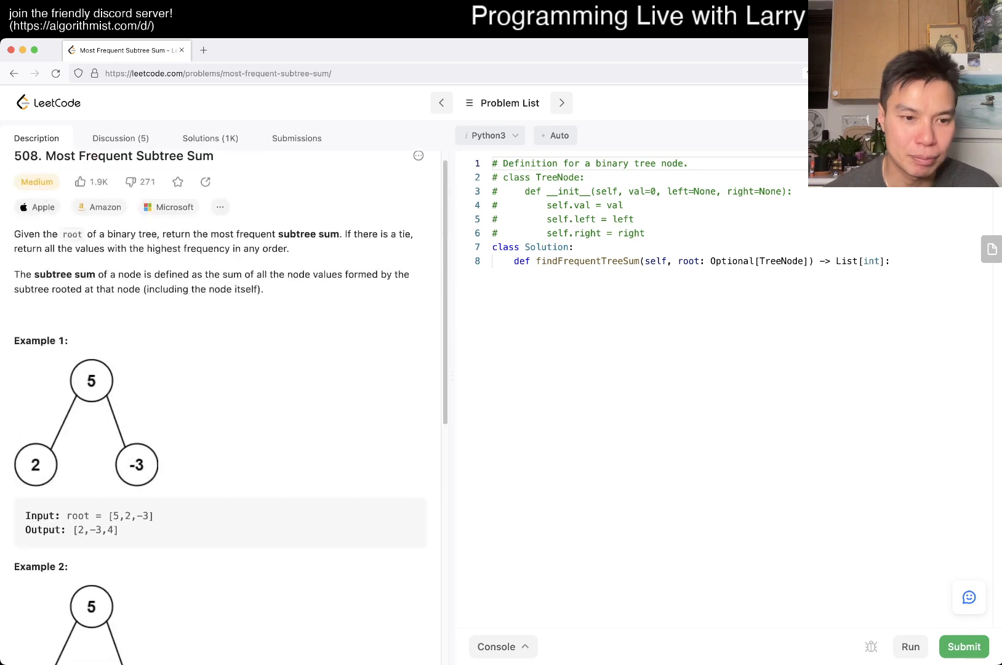
{"action": "scroll", "scroll_direction": "down", "scroll_amount": 3}
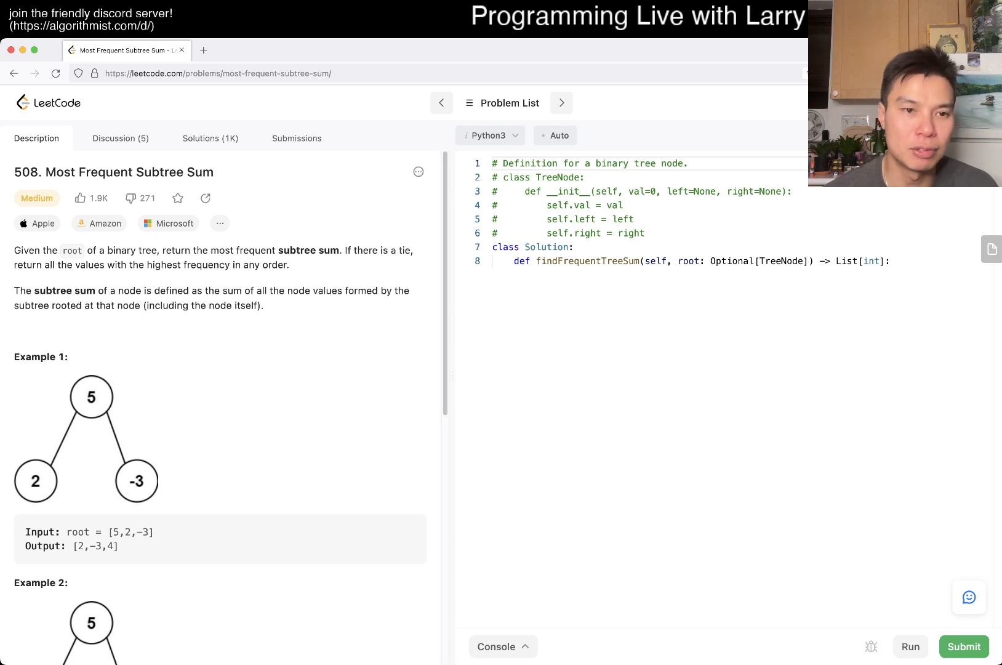
{"action": "scroll", "scroll_direction": "down", "scroll_amount": 3}
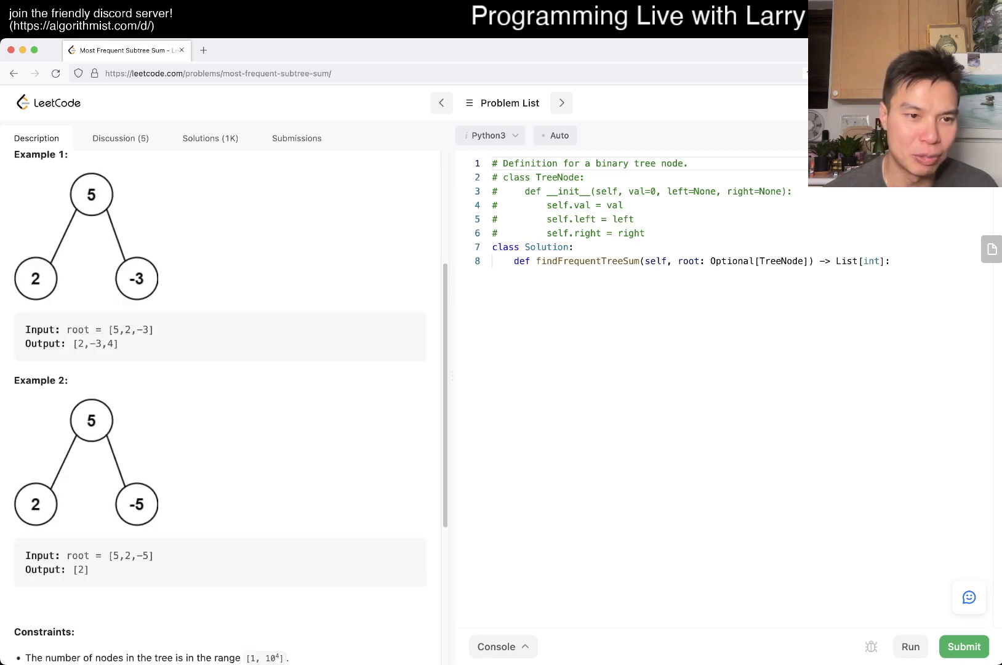
{"action": "double_click", "coordinate": [95, 343]}
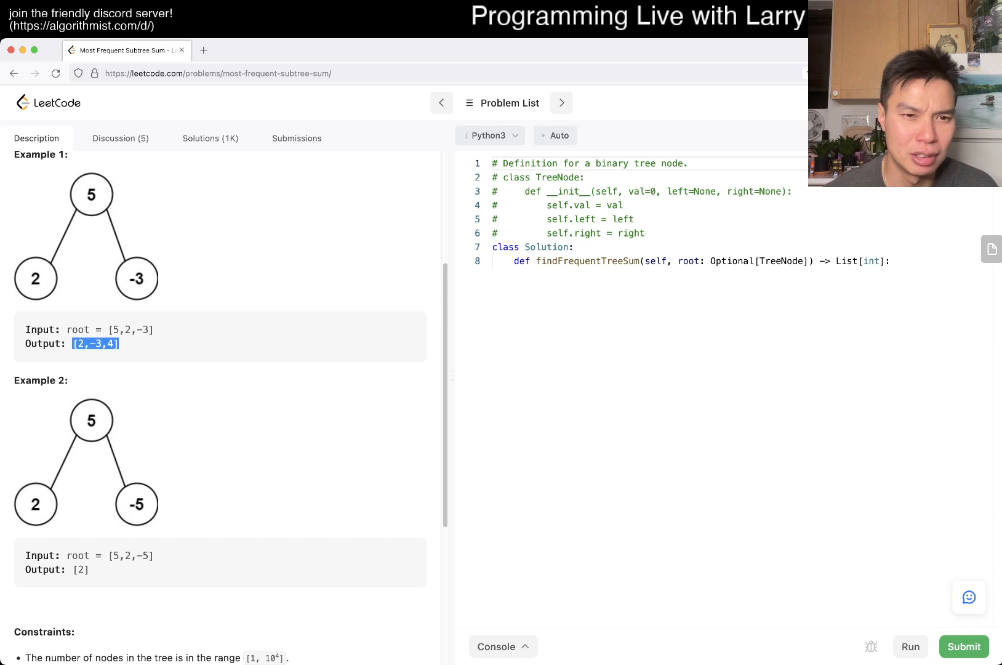
{"action": "scroll", "scroll_direction": "up", "scroll_amount": 3}
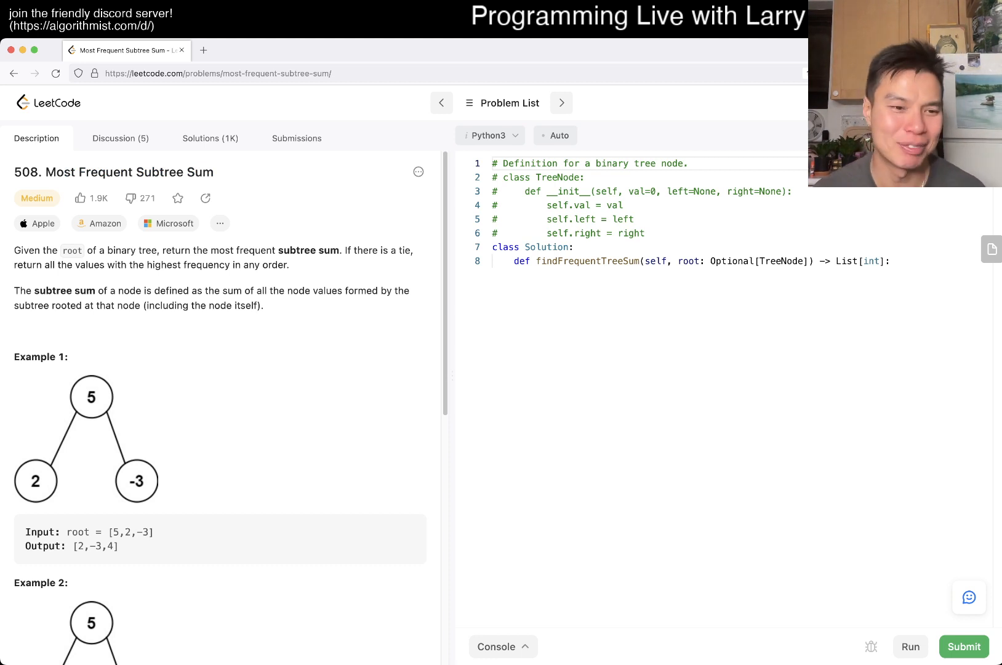
{"action": "scroll", "scroll_direction": "down", "scroll_amount": 3}
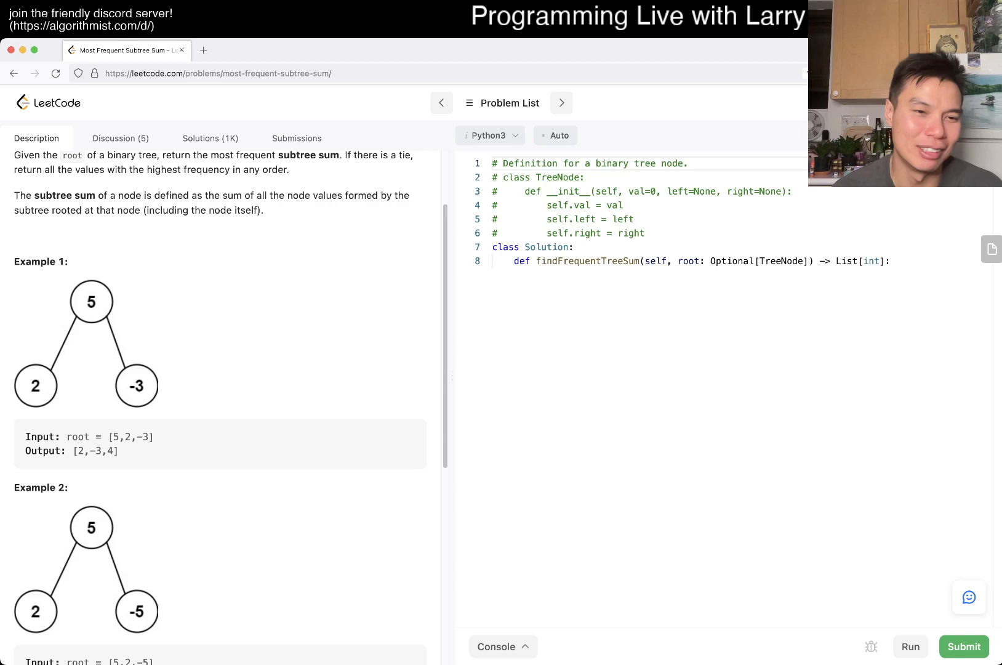
{"action": "double_click", "coordinate": [95, 450]}
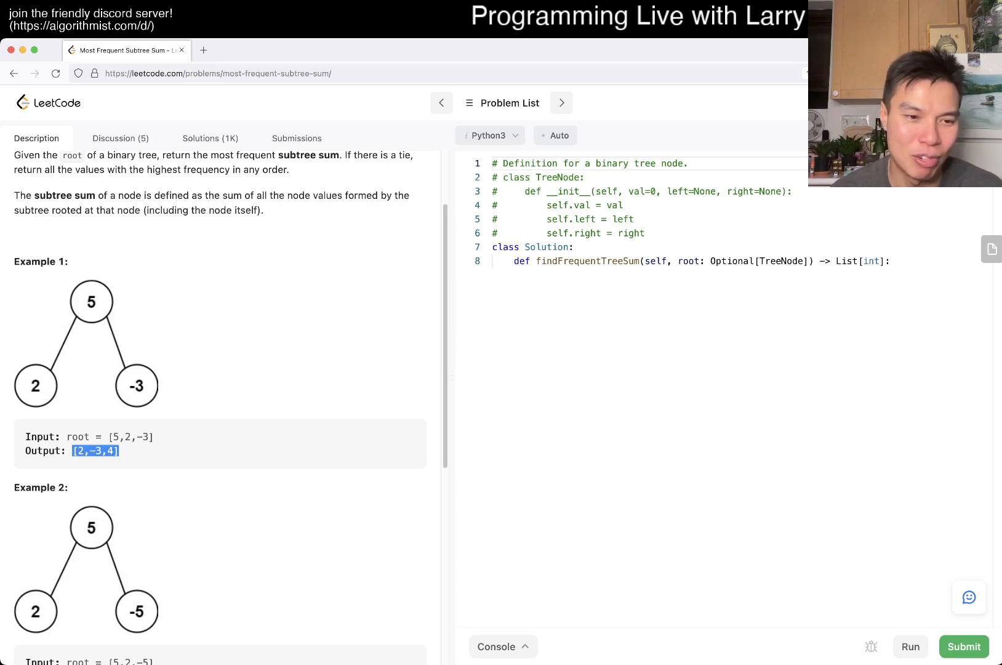
{"action": "scroll", "scroll_direction": "down", "scroll_amount": 3}
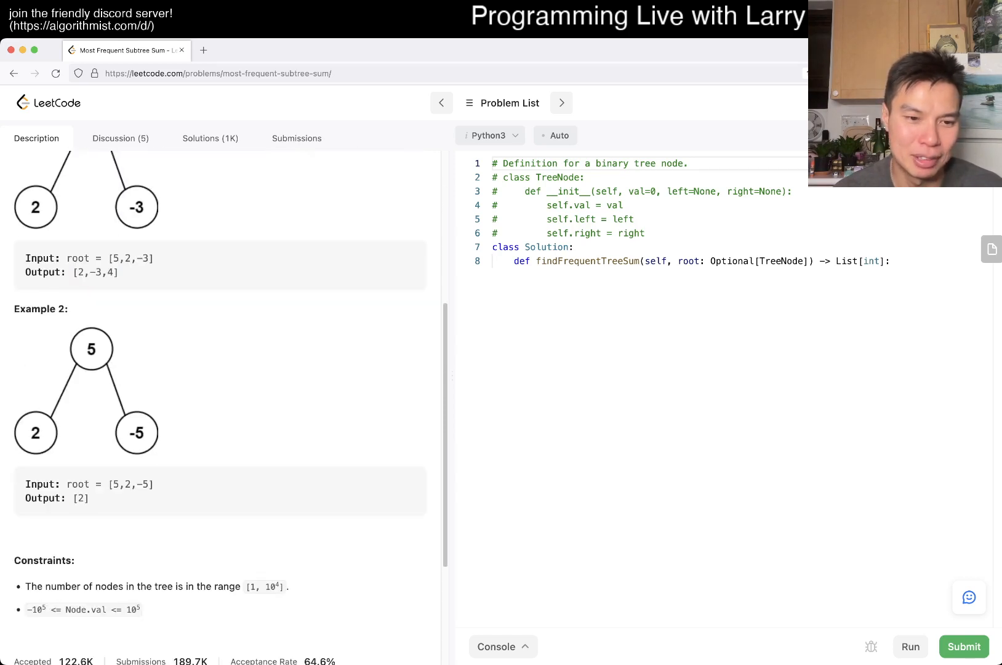
{"action": "double_click", "coordinate": [80, 497]}
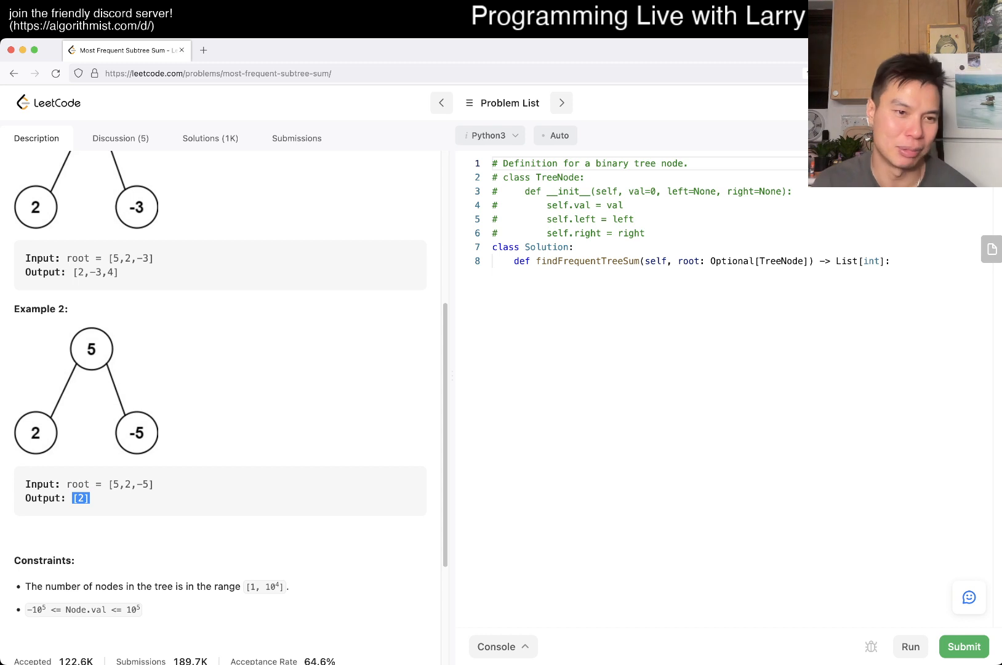
{"action": "scroll", "scroll_direction": "up", "scroll_amount": 3}
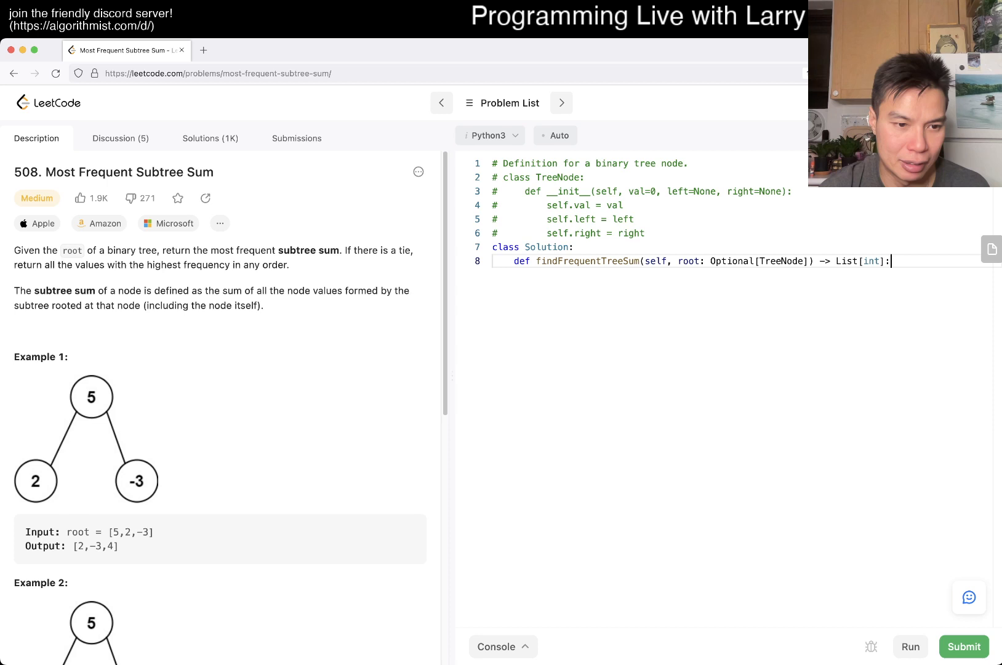
Define subtreeSum(node) with recursive calls left = subtreeSum(node.left) and right = subtreeSum(node.right)
{"action": "scroll", "scroll_direction": "down", "scroll_amount": 3}
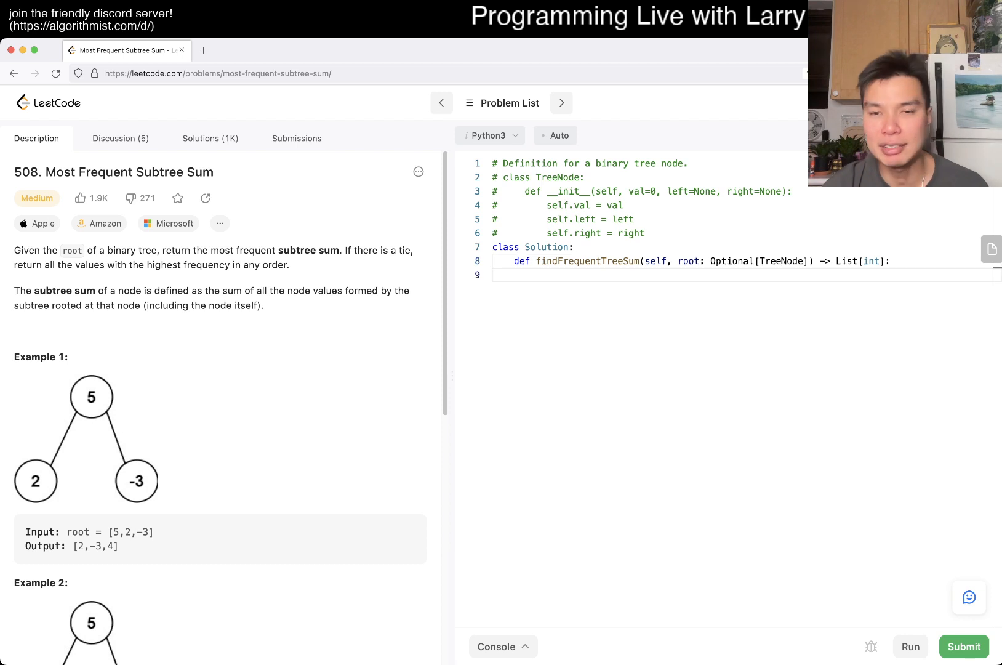
{"action": "type", "text": "def"}
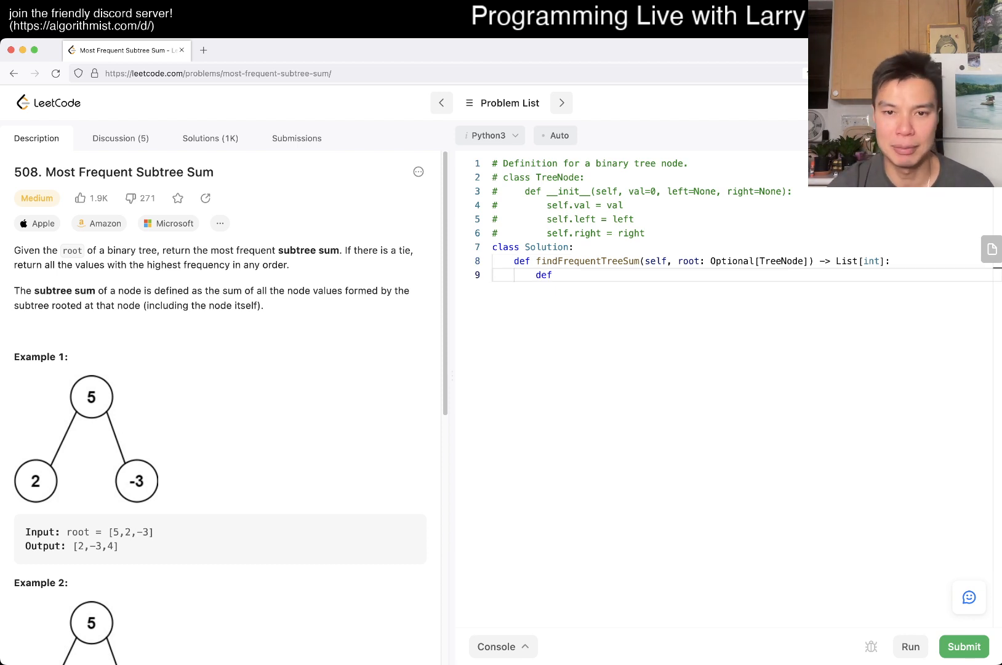
{"action": "type", "text": "subtreeSum("}
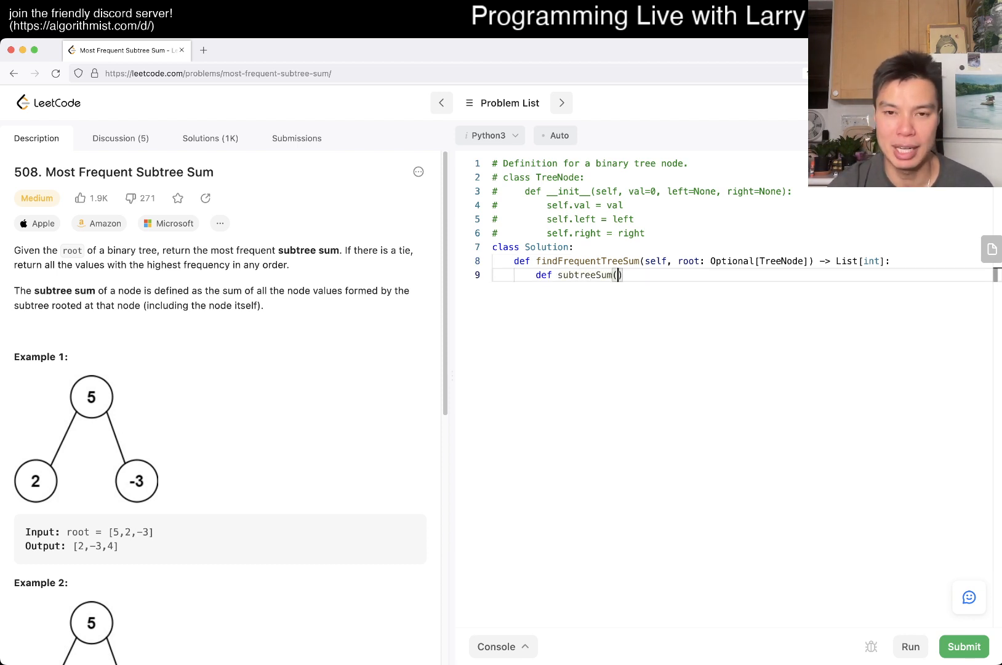
{"action": "type", "text": "x):"}
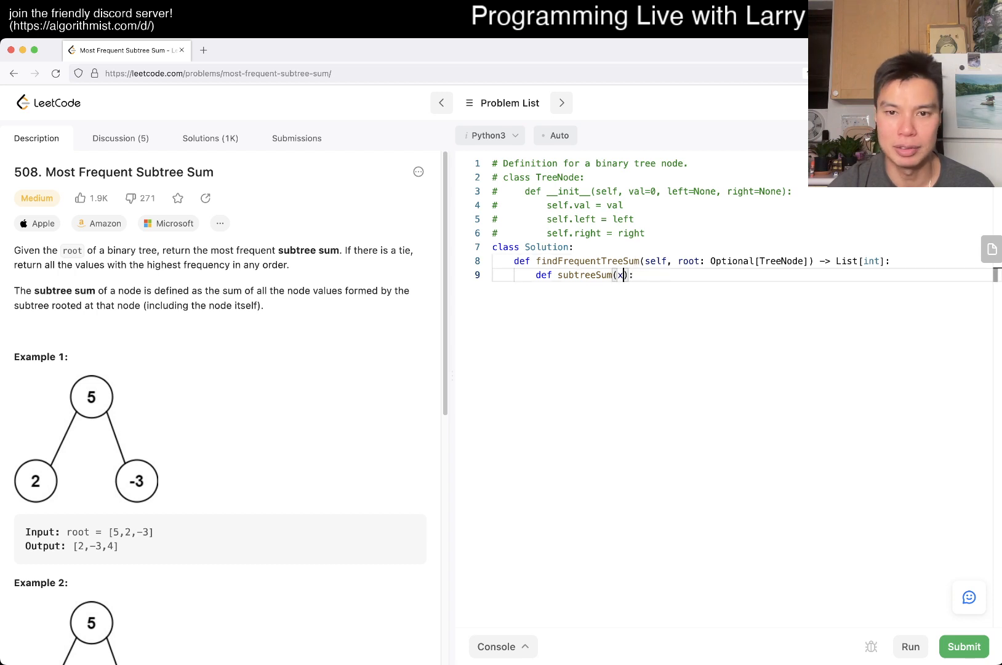
{"action": "type", "text": "node):"}
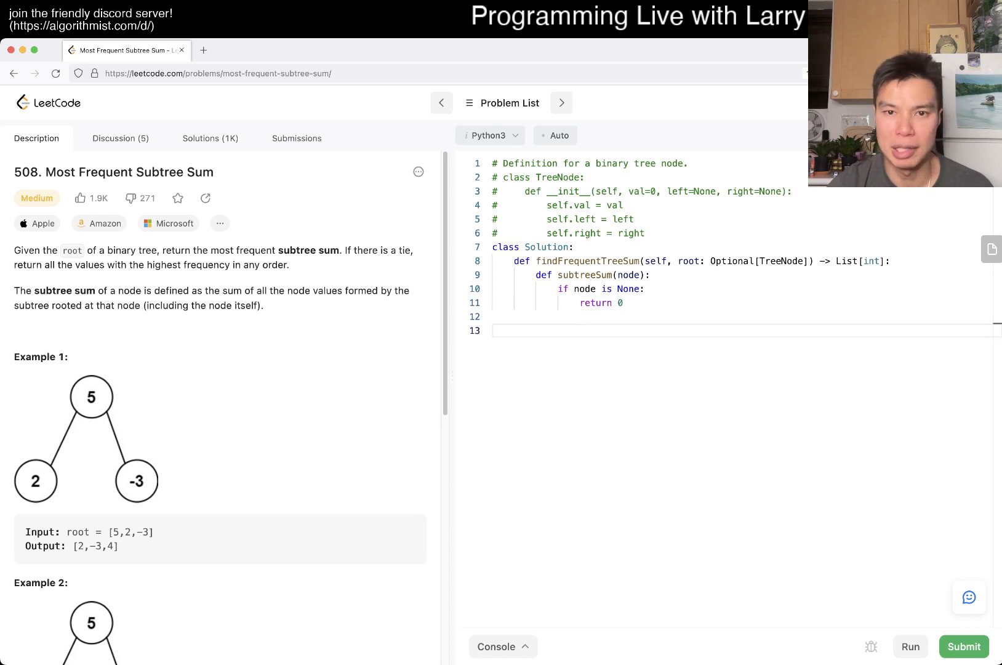
{"action": "type", "text": "node."}
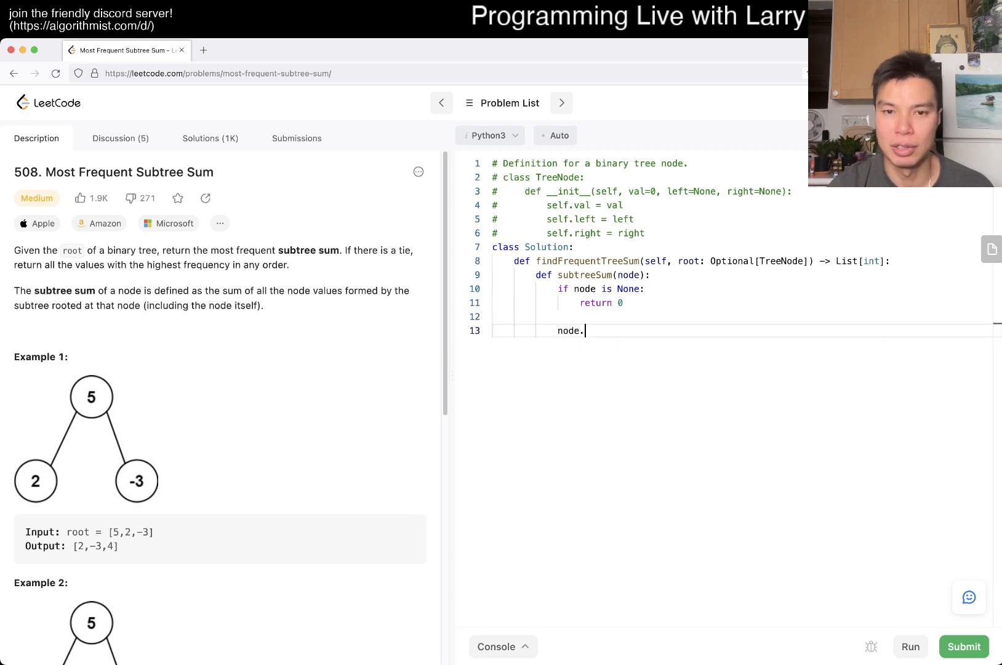
{"action": "type", "text": "left node.left"}
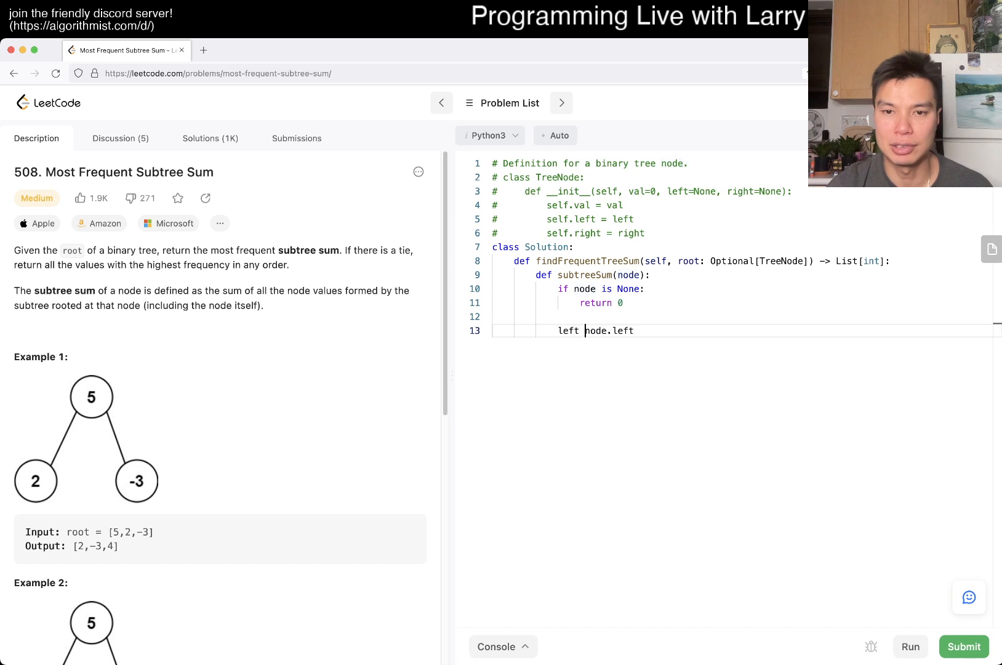
{"action": "type", "text": "= subtreeSum("}
{"action": "type", "text": "le"}
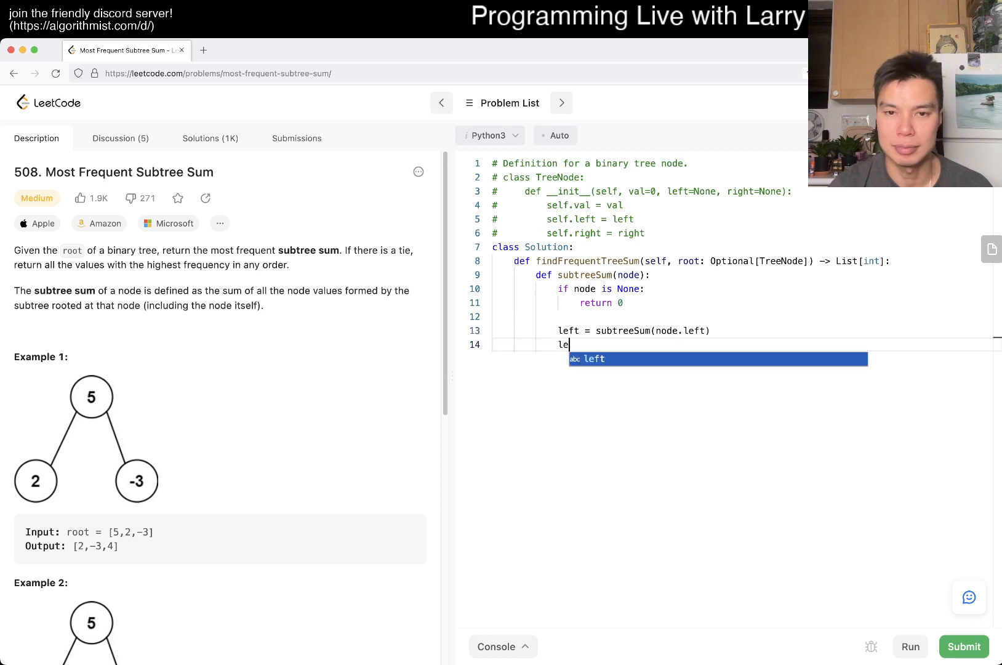
{"action": "type", "text": "right = subtre"}
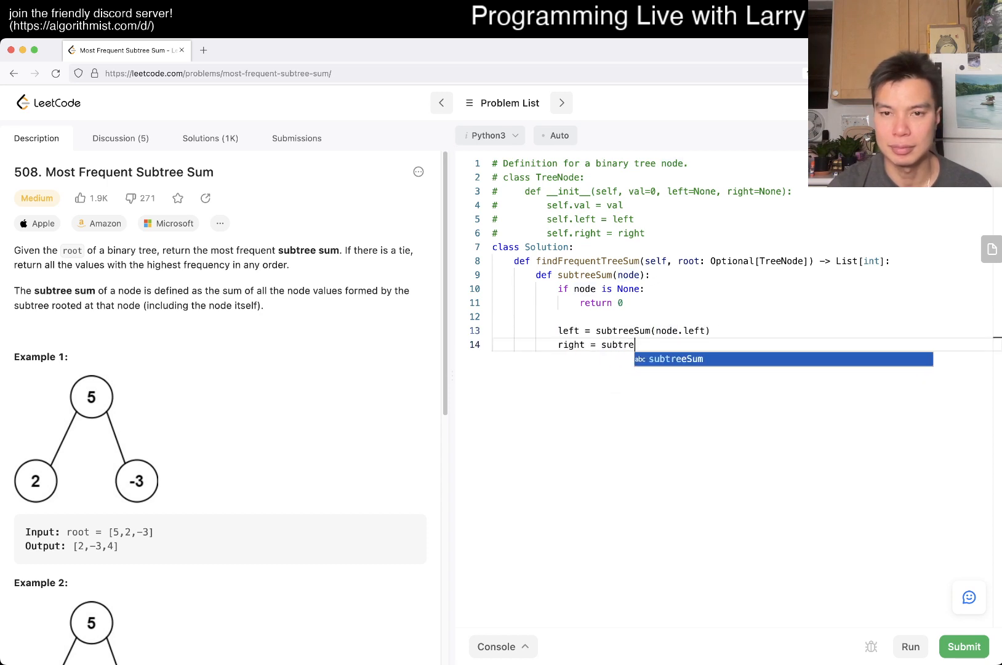
{"action": "type", "text": "eSum(node.right)"}
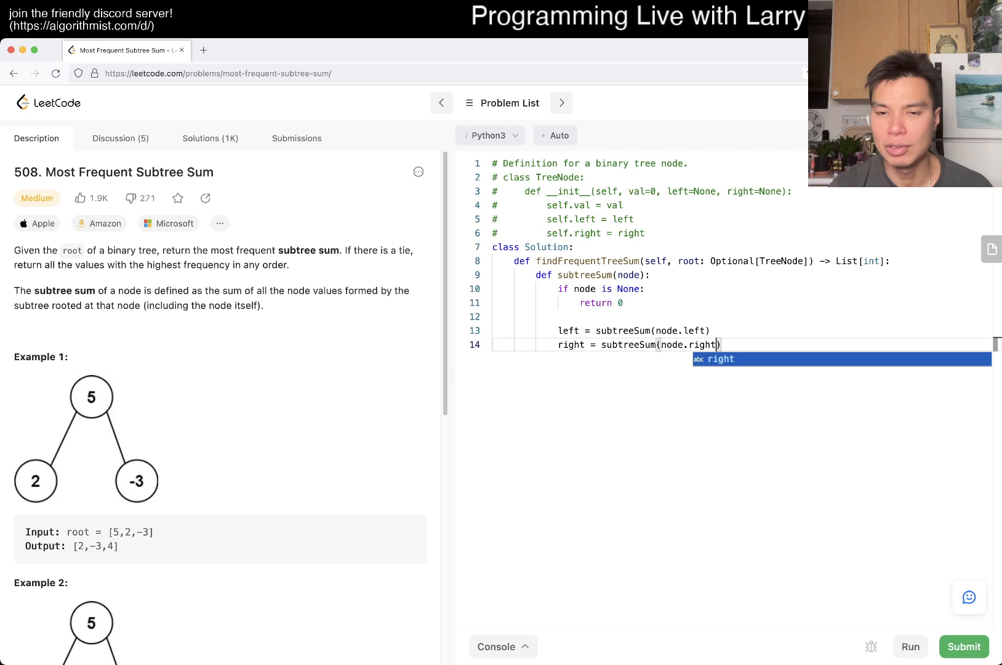
Compute total = left + right + node.val and return total from the helper
{"action": "key", "text": "Escape"}
{"action": "type", "text": "return"}
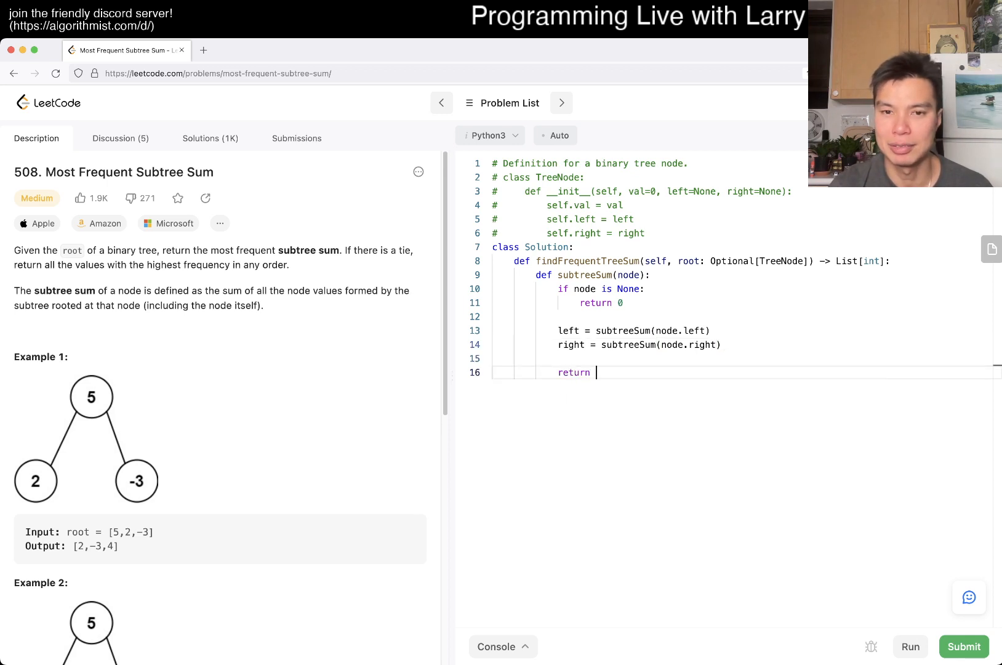
{"action": "type", "text": "left + right + node"}
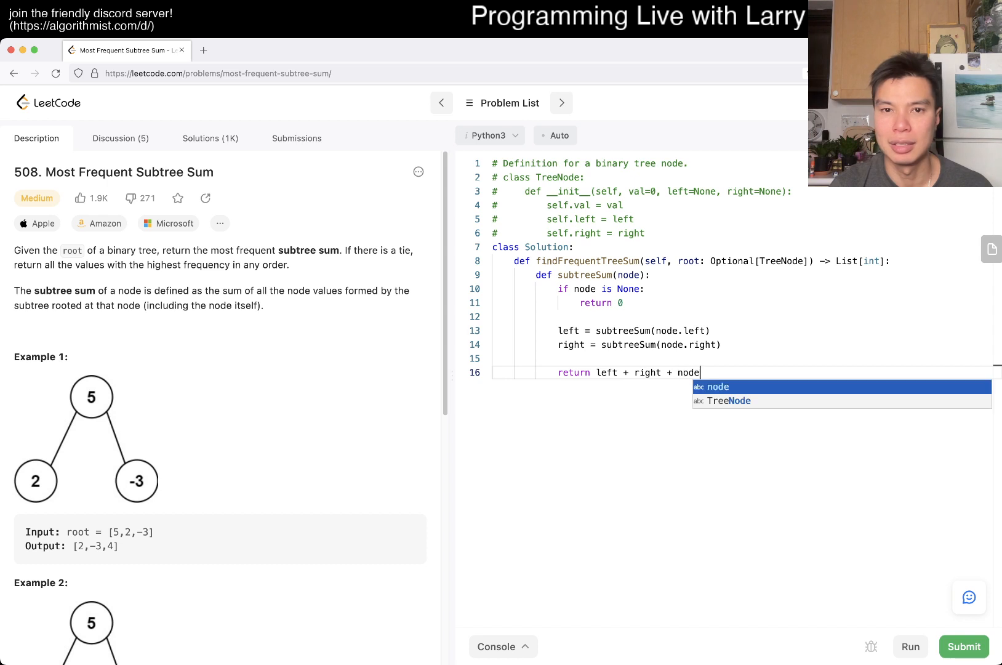
{"action": "type", "text": ".val"}
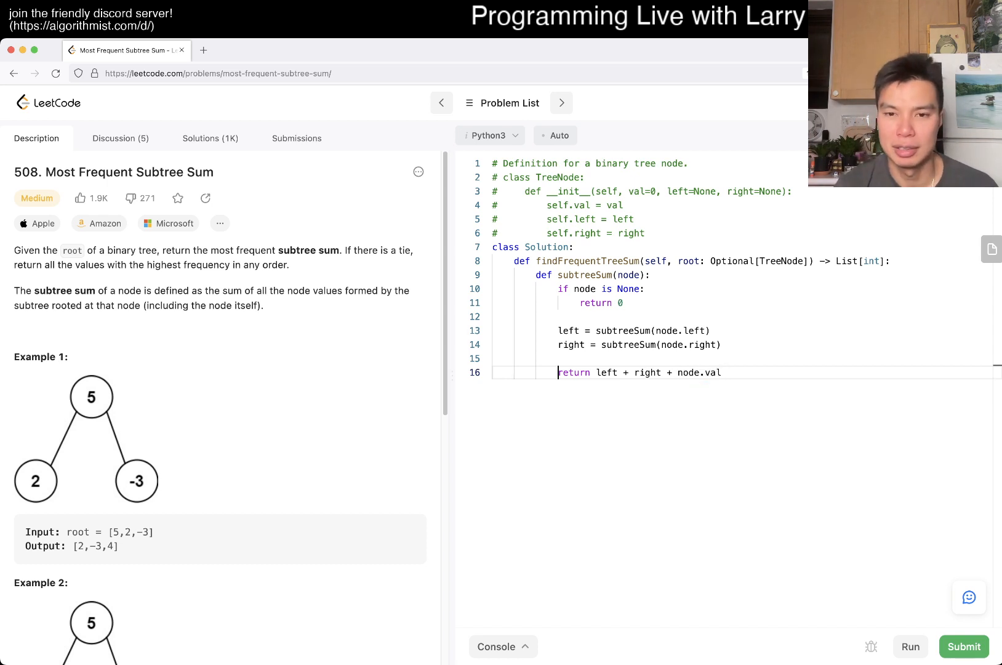
{"action": "type", "text": "total ="}
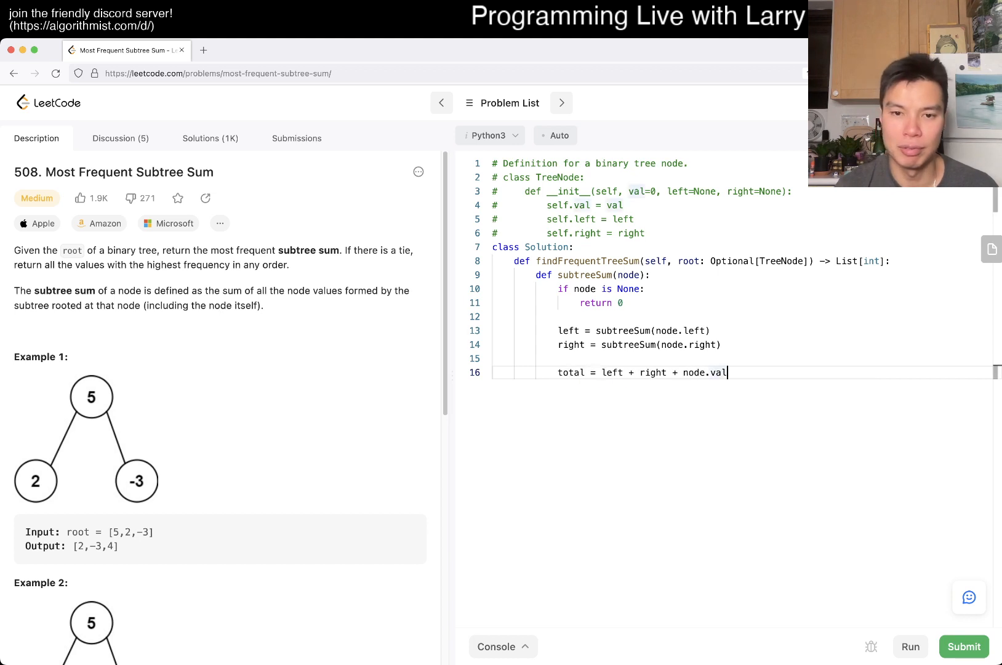
{"action": "type", "text": "return total"}
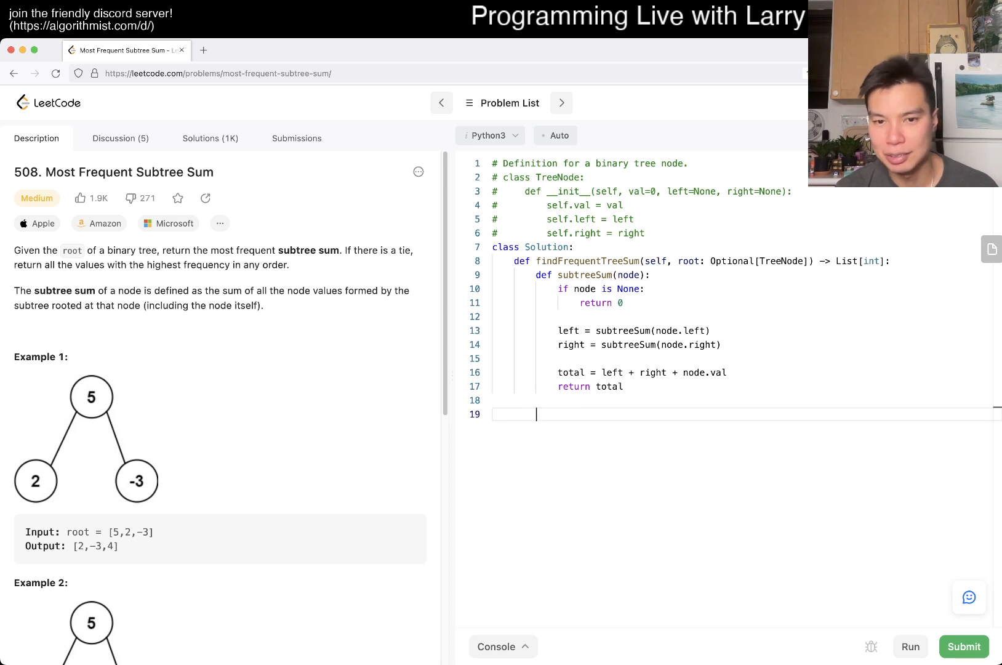
Call subtreeSum(root), create counter = collections.Counter(), and increment counter[total] in the helper
{"action": "type", "text": "subtreeSum(root"}
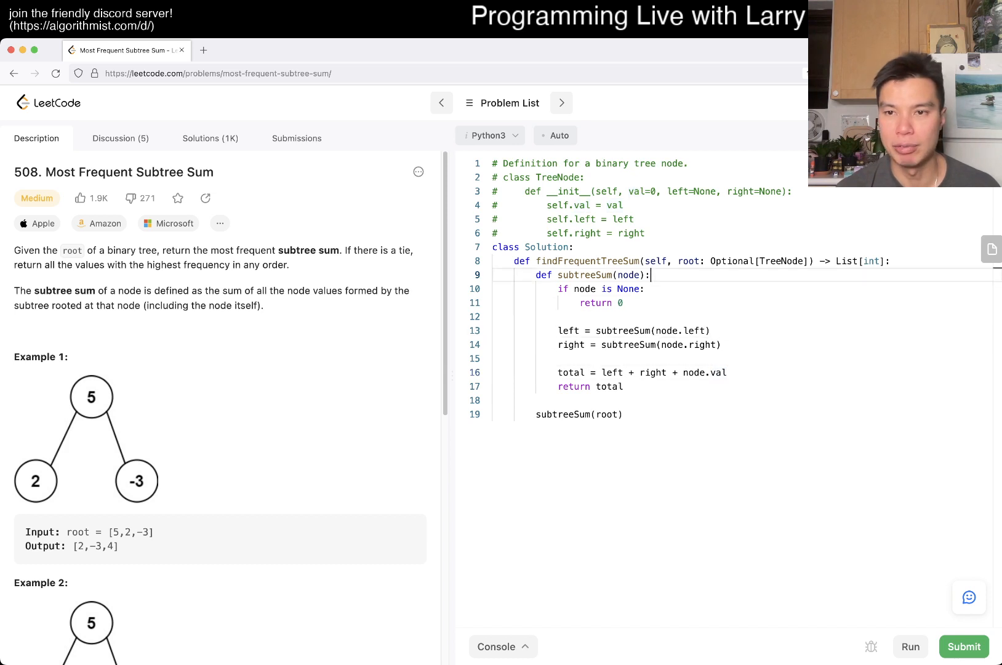
{"action": "type", "text": "coun"}
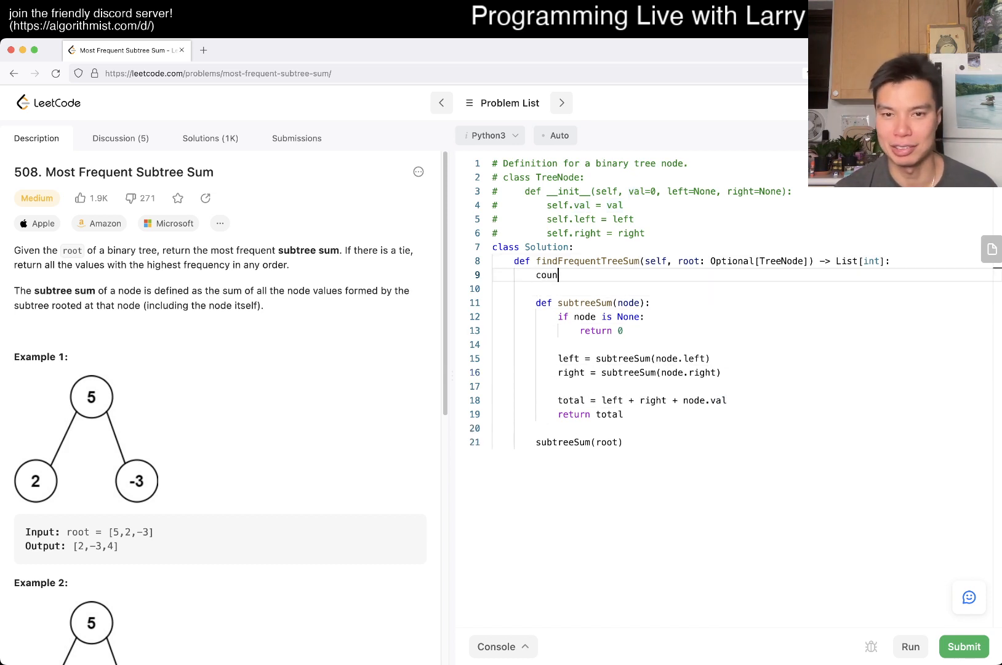
{"action": "type", "text": "ter = collections.Counter("}
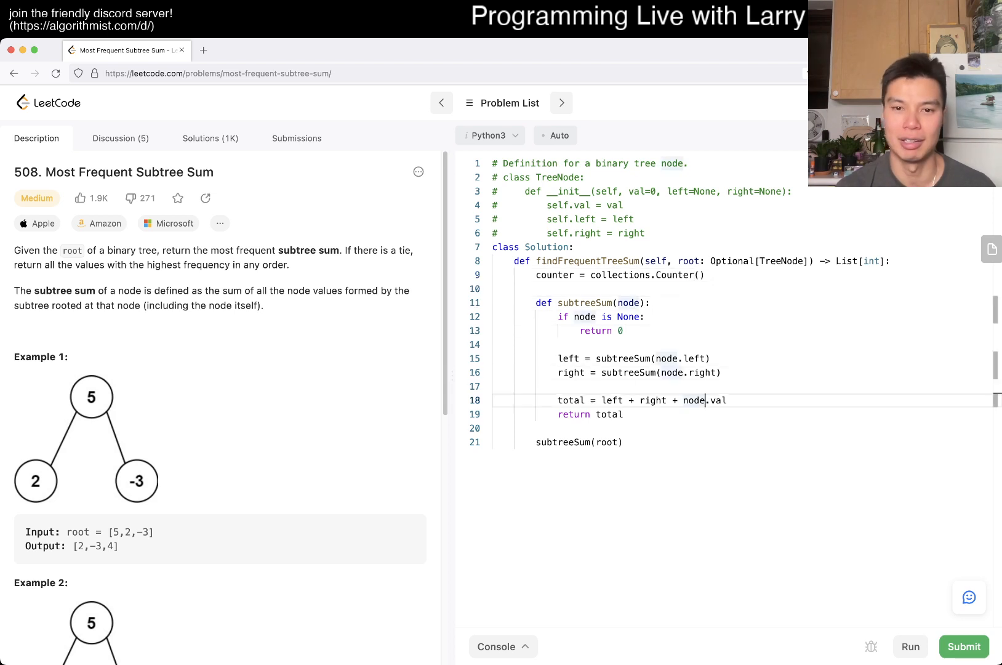
{"action": "type", "text": "counter[total]"}
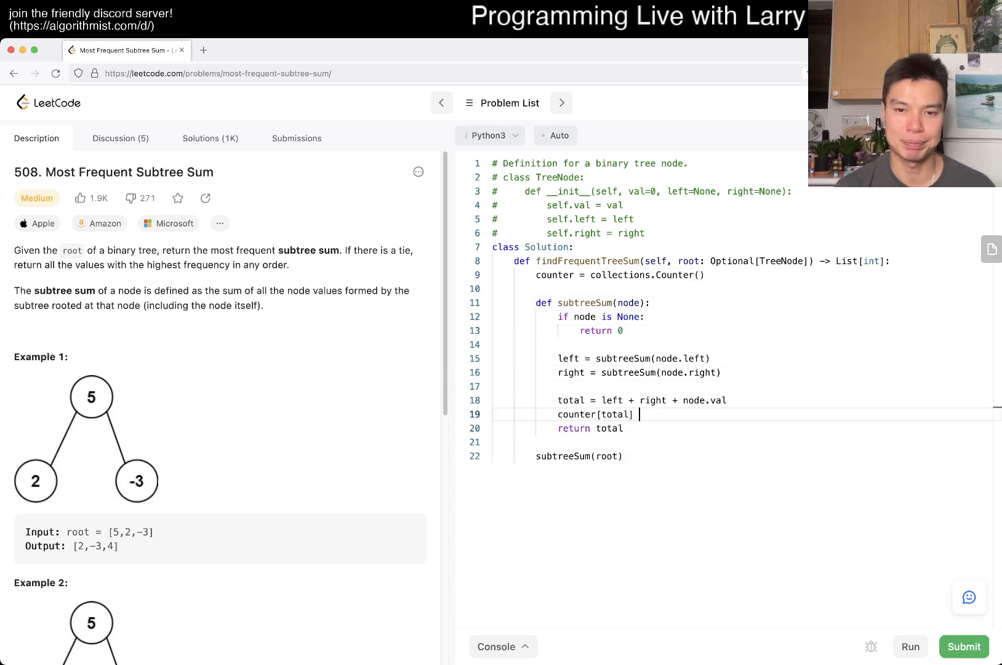
{"action": "type", "text": "+= 1"}
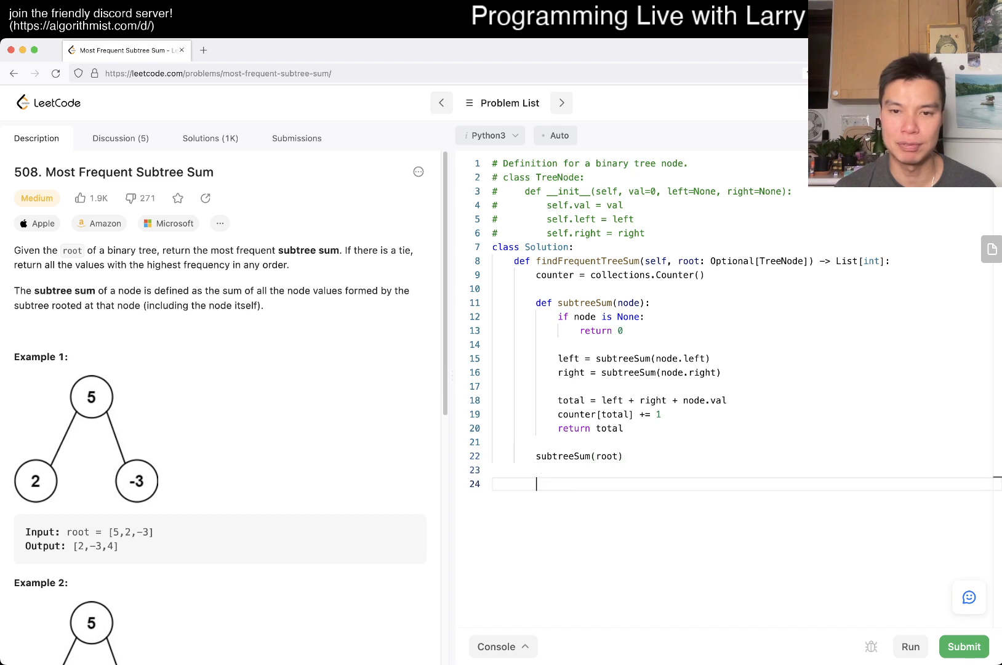
{"action": "key", "text": "Backspace"}
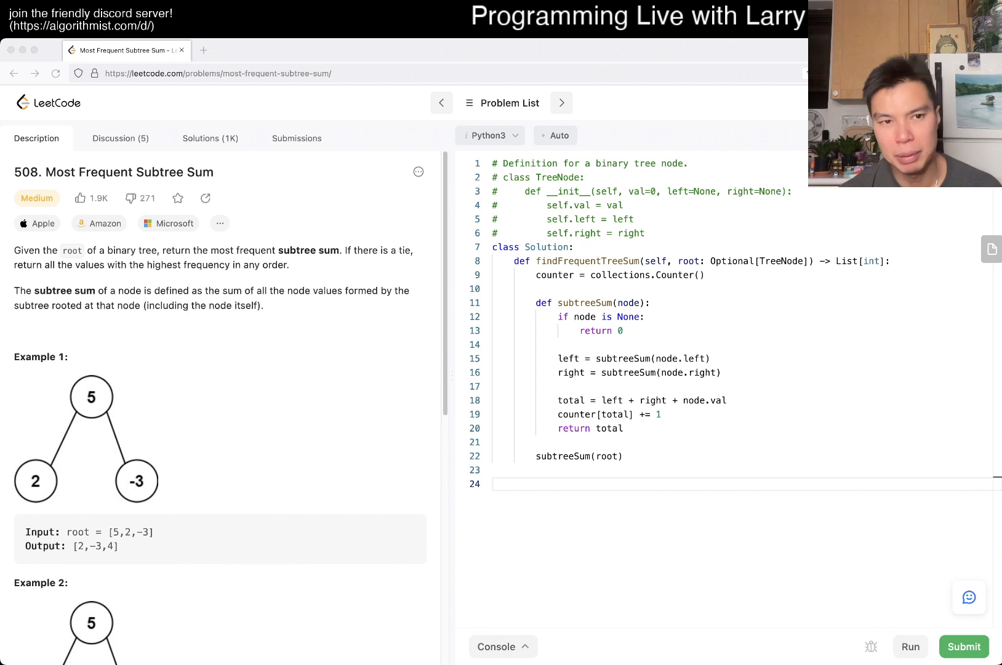
Write max_value = max(counter.values()), ans = [], and a loop over counter keys keeping those with count == max
{"action": "left_click", "coordinate": [537, 483]}
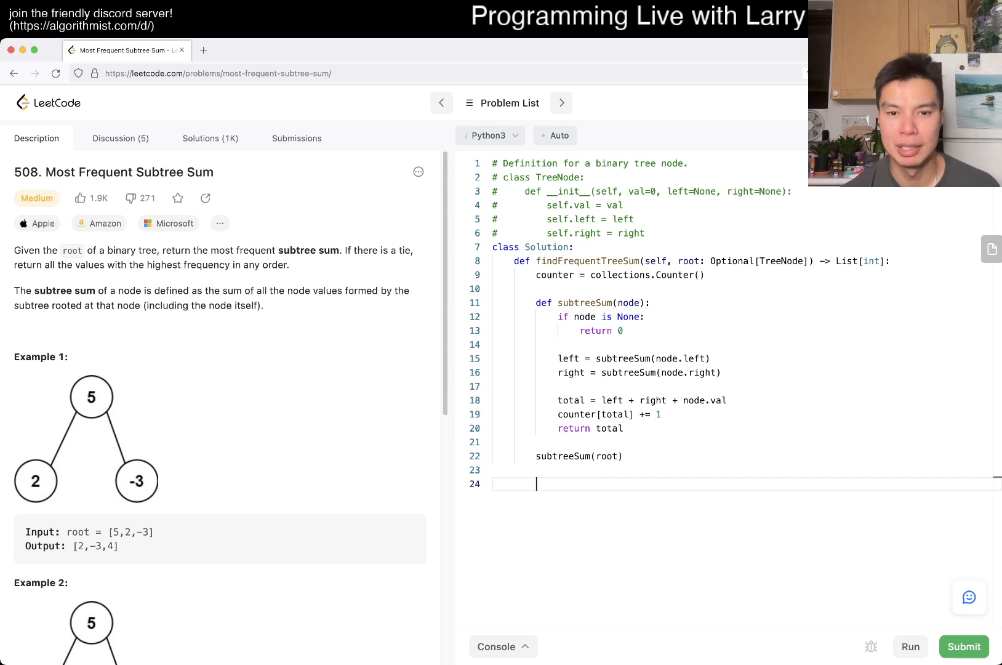
{"action": "type", "text": "max_values ="}
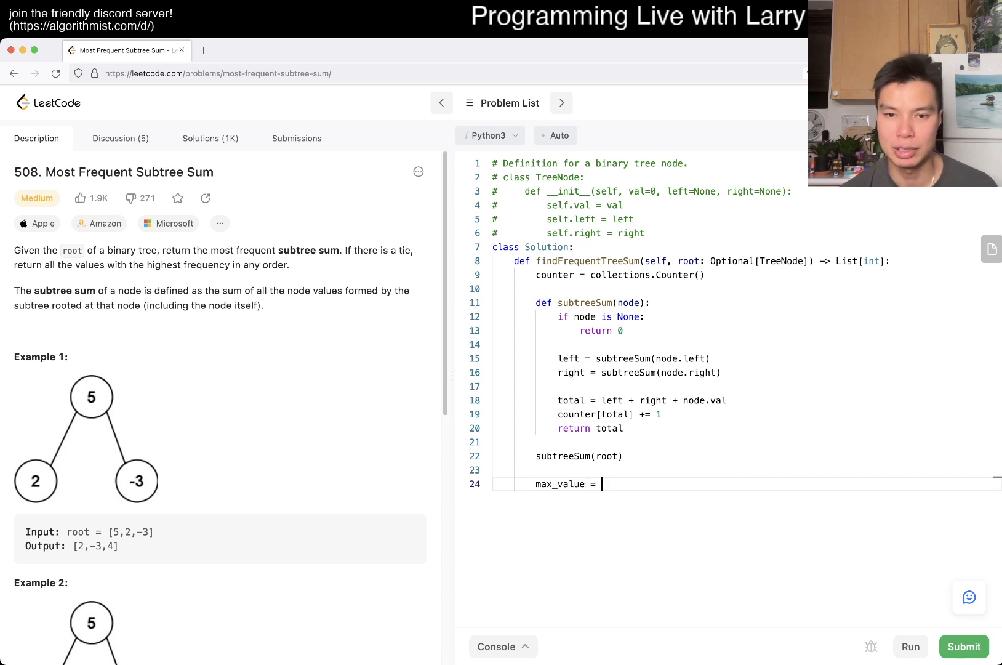
{"action": "type", "text": "counter.values())"}
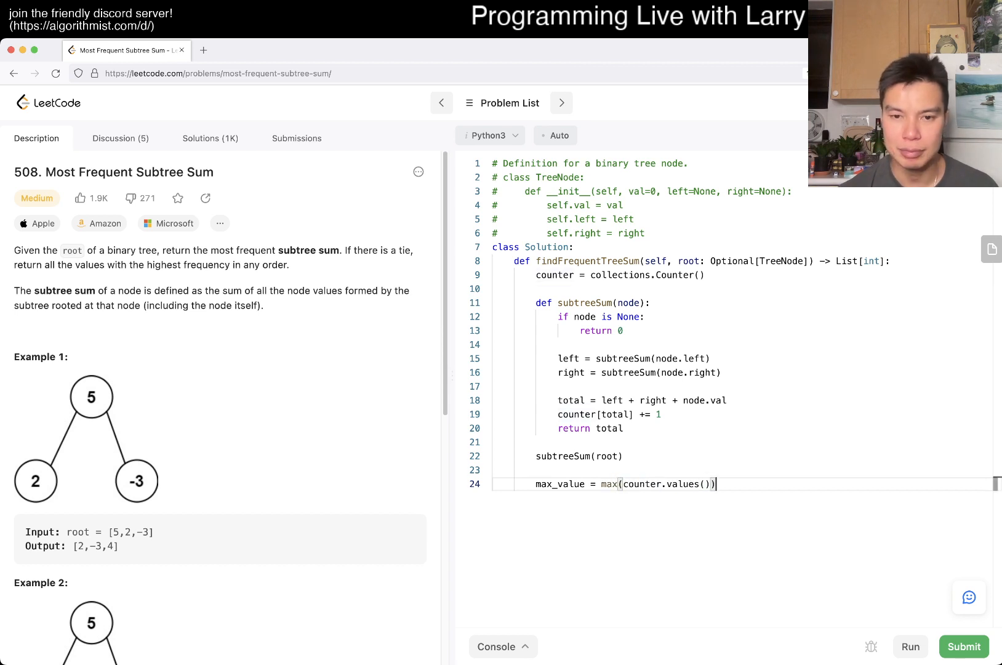
{"action": "key", "text": "Return"}
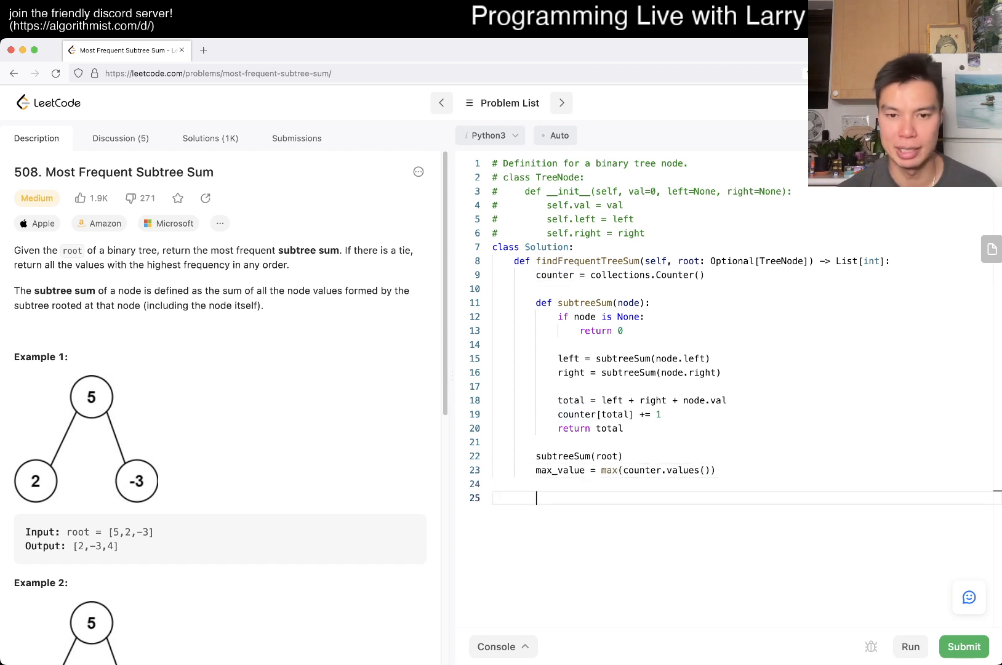
{"action": "type", "text": "ans = []"}
{"action": "type", "text": "for"}
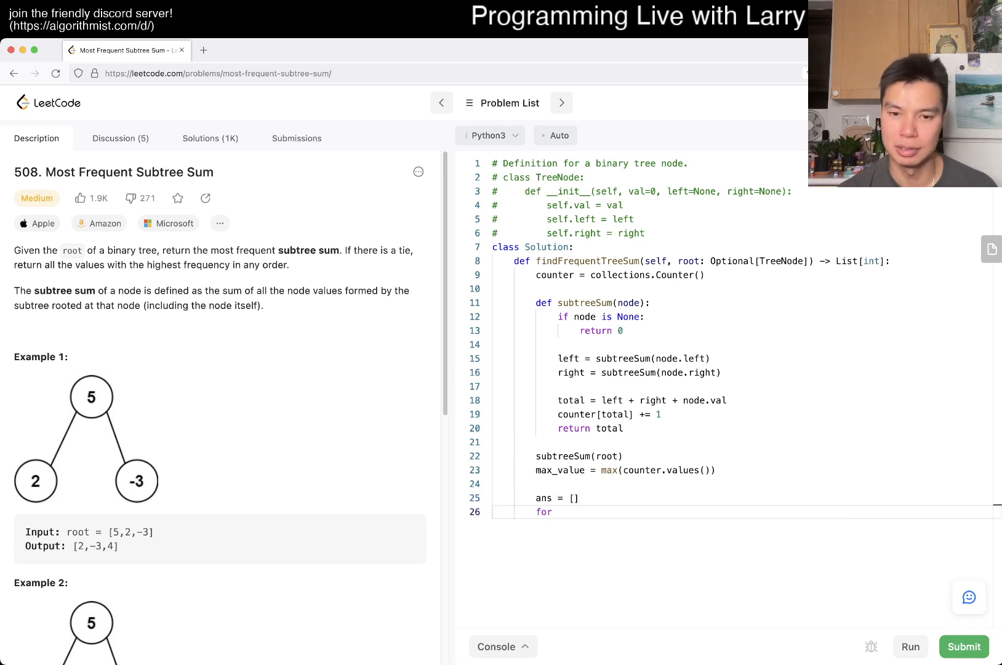
{"action": "type", "text": "v in counter.keys():"}
{"action": "type", "text": "if"}
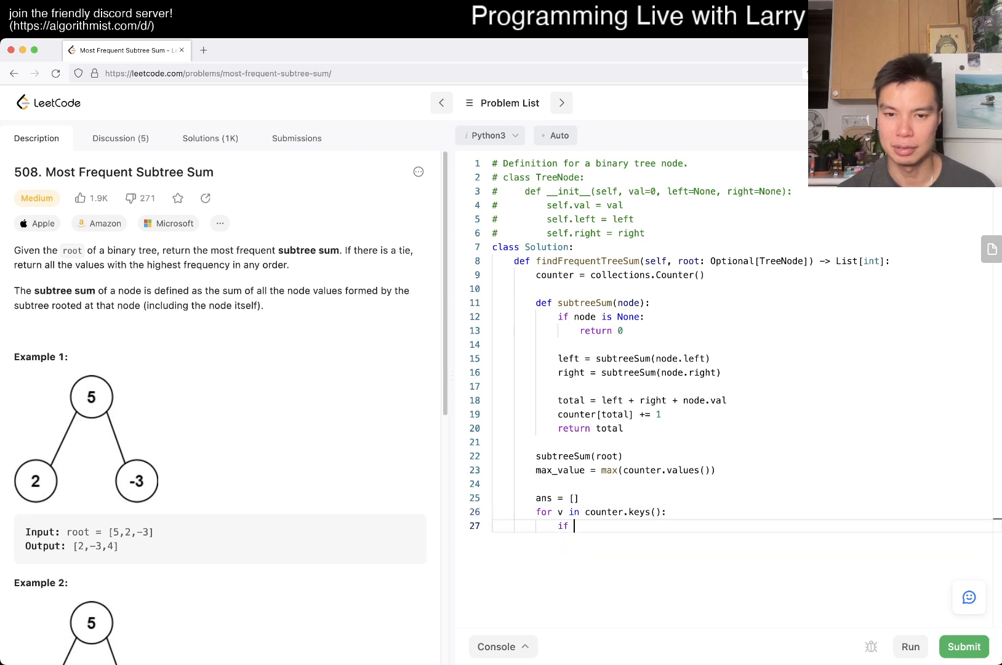
{"action": "type", "text": "counter[v] == max"}
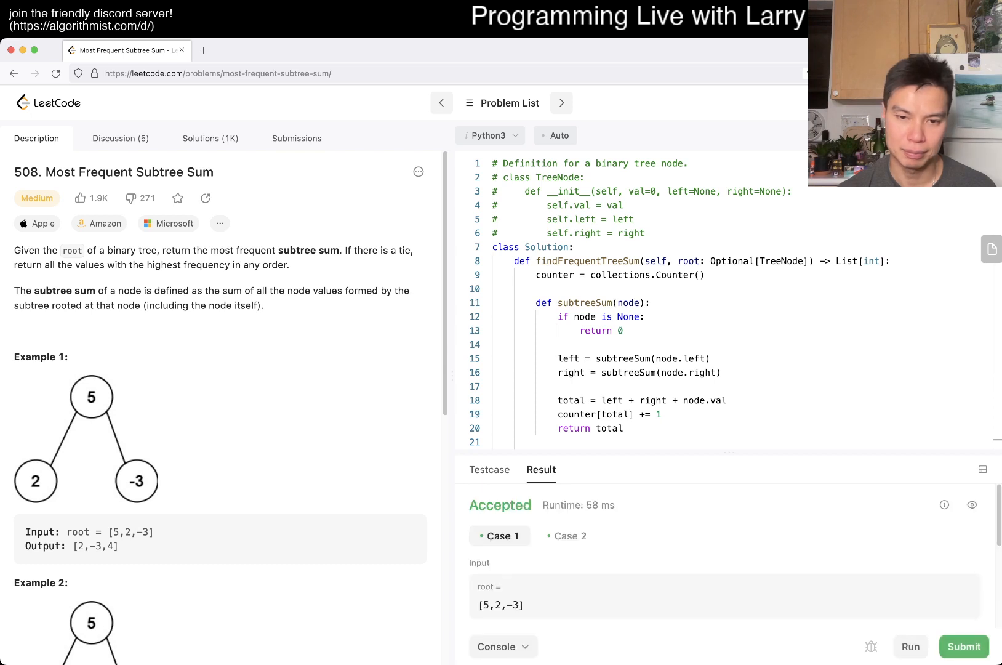
Submit the solution and review the Accepted verdict and final code
{"action": "left_click", "coordinate": [963, 646]}
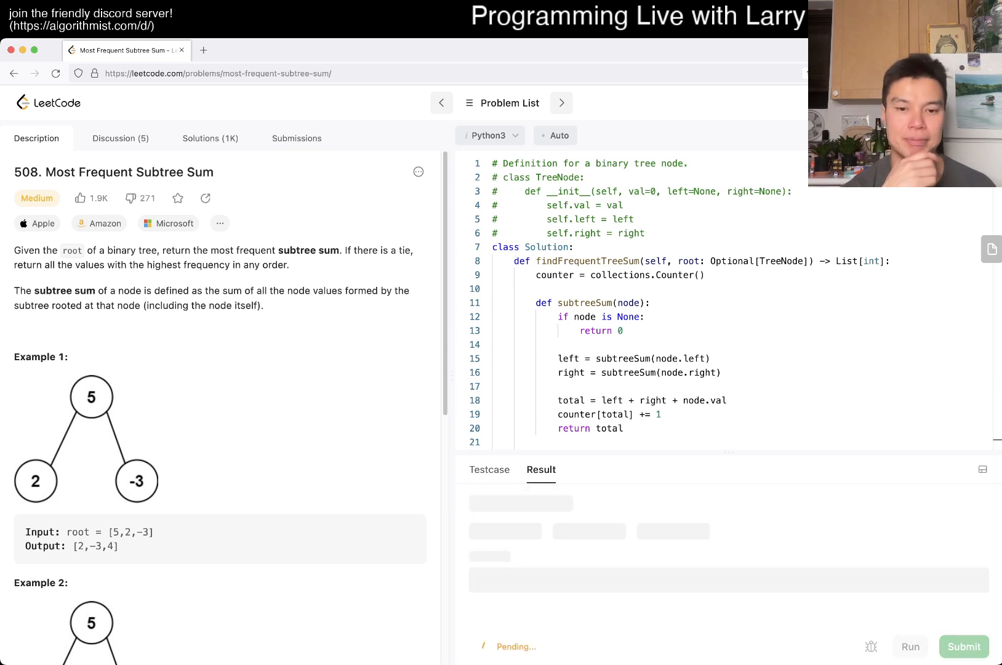
{"action": "left_click", "coordinate": [963, 646]}
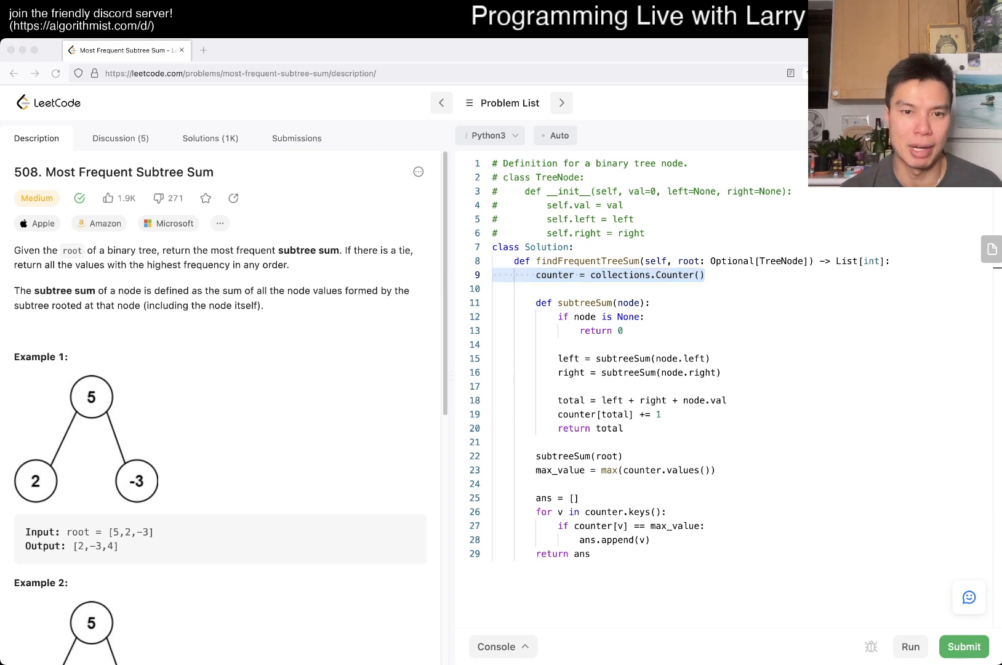
{"action": "scroll", "scroll_direction": "down", "scroll_amount": 3}
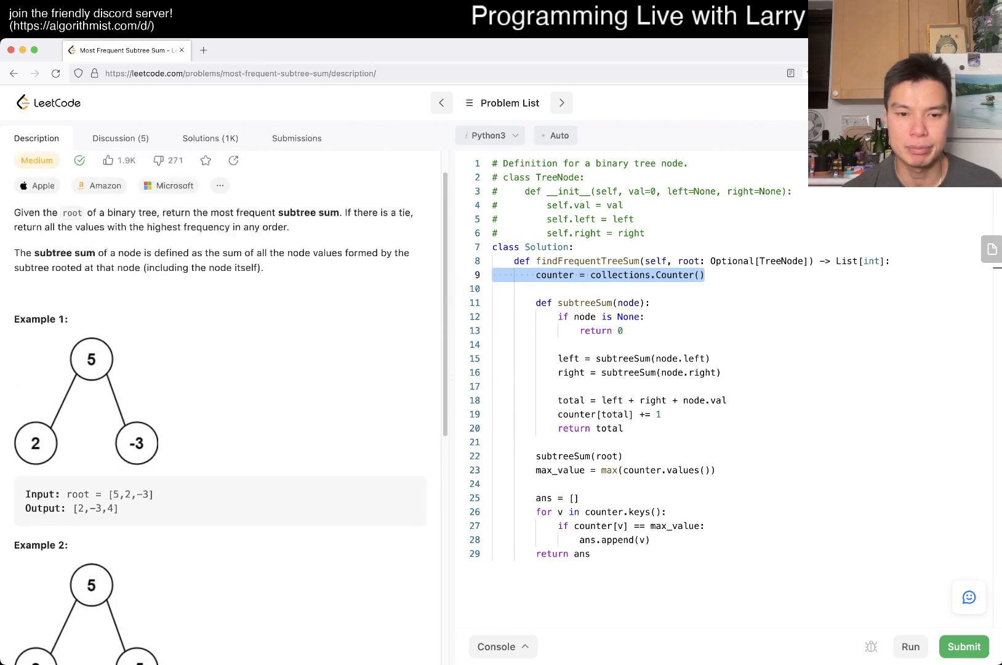